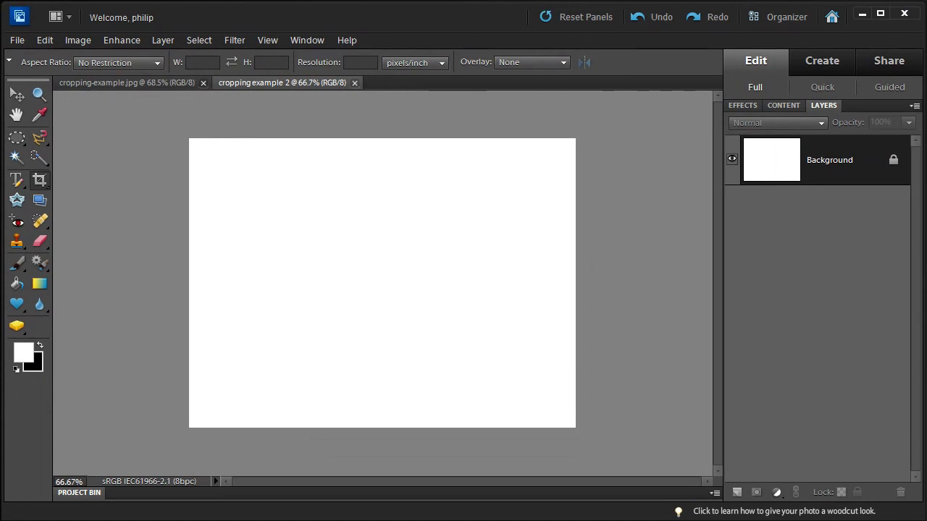
pyautogui.moveTo(146, 176)
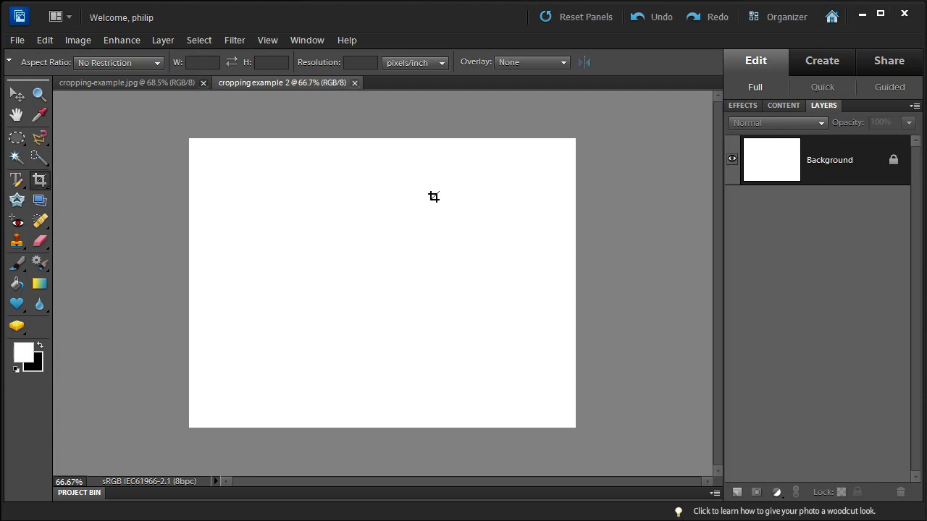
# Show the crop Overlay choices: None, Rule of Thirds, Grid and Golden Ratio.
pyautogui.click(532, 62)
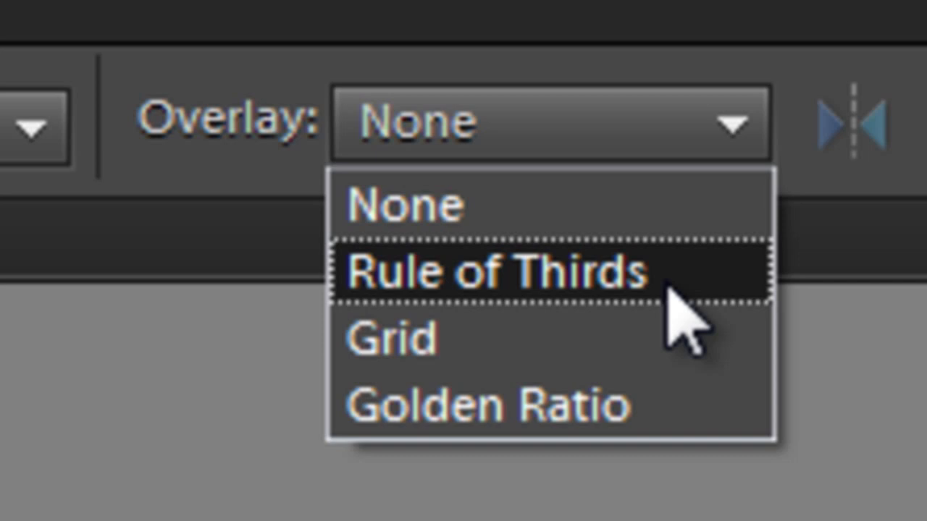
# Apply the Rule of Thirds overlay and resize the crop box over the blank document.
pyautogui.click(493, 273)
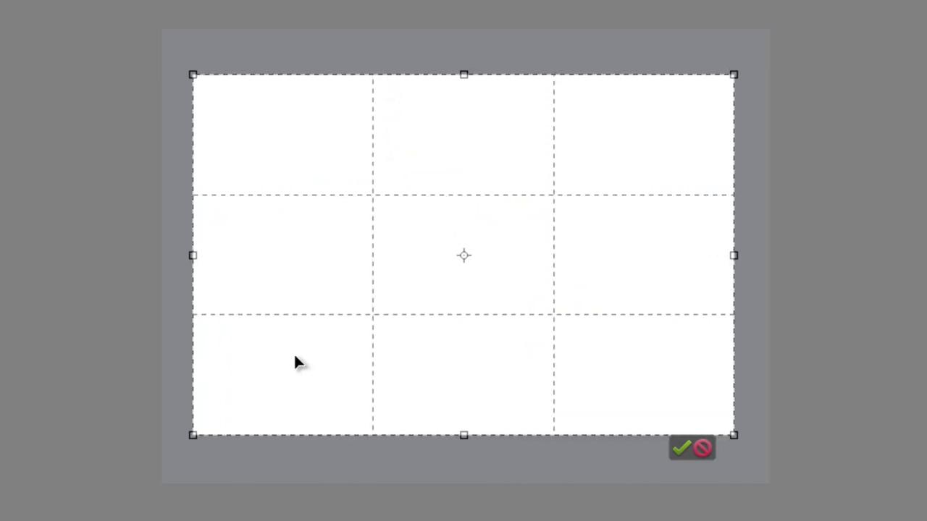
pyautogui.moveTo(464, 434); pyautogui.dragTo(475, 336)
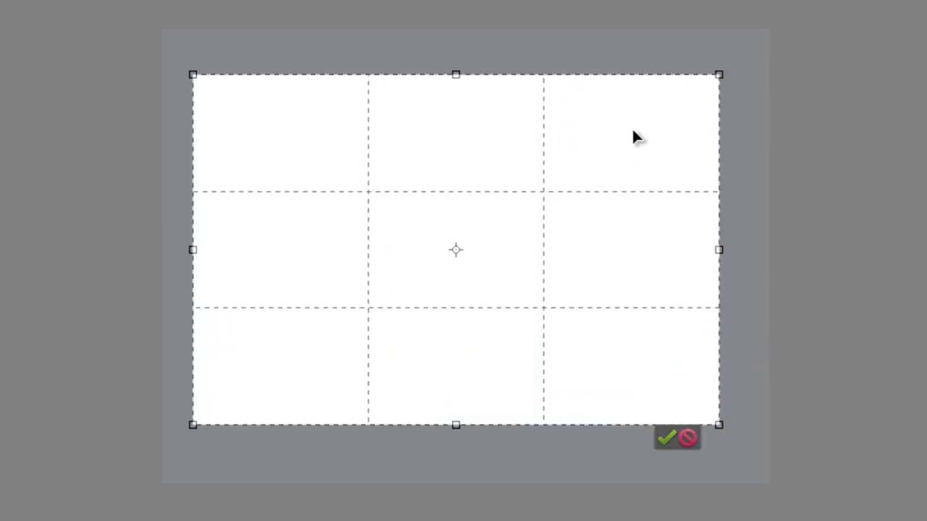
pyautogui.moveTo(321, 122)
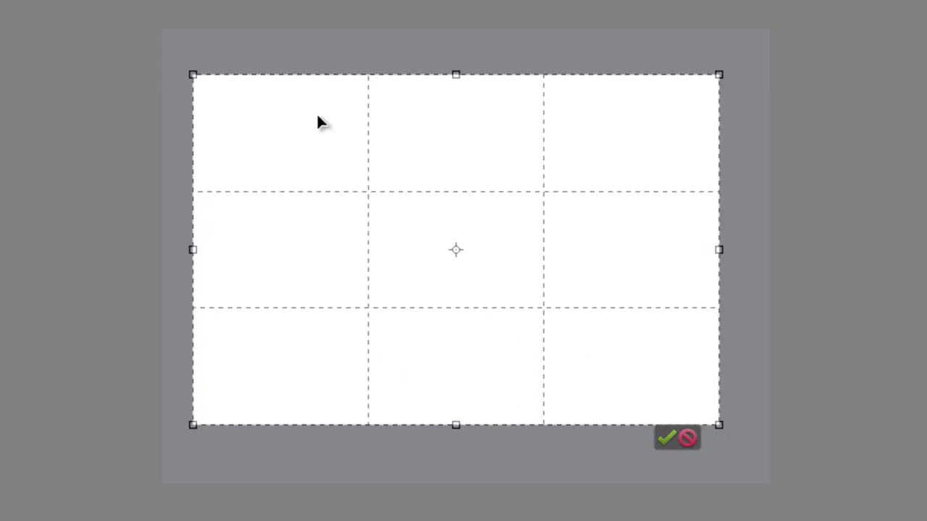
pyautogui.moveTo(669, 324)
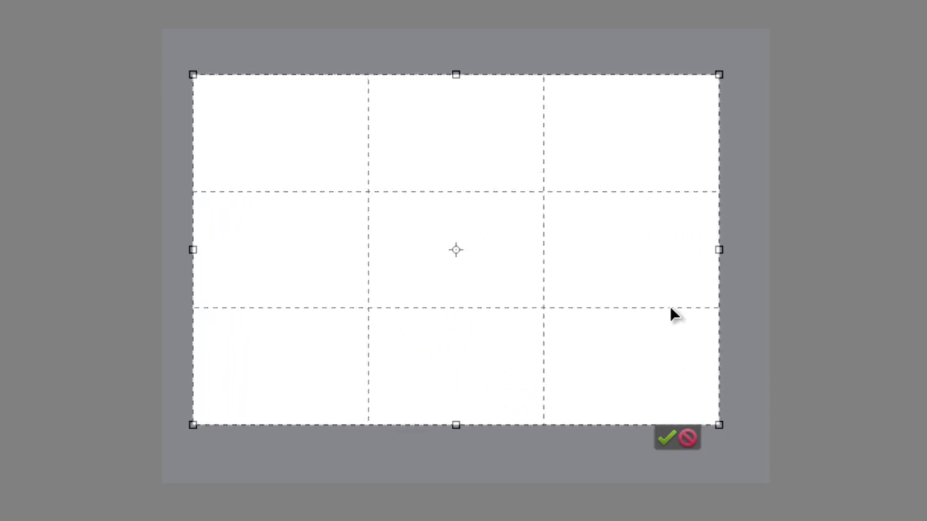
pyautogui.moveTo(341, 313)
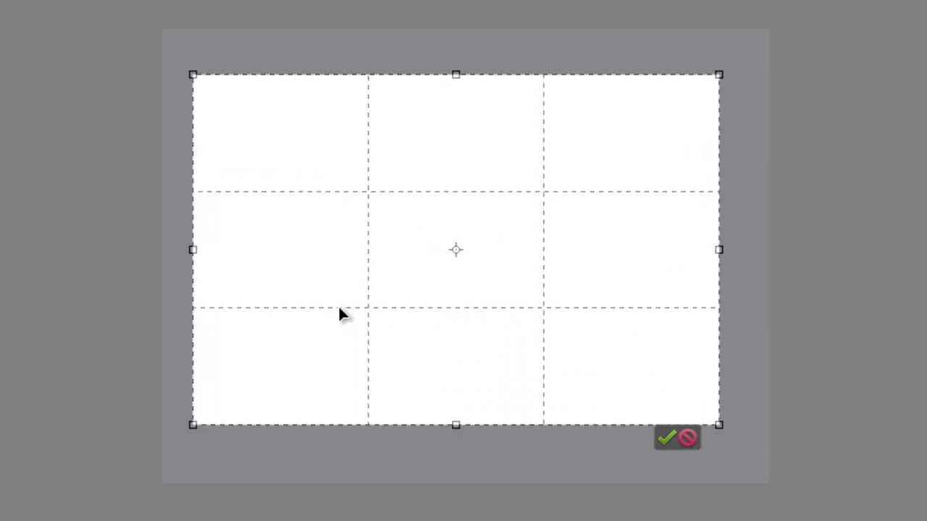
pyautogui.moveTo(371, 129)
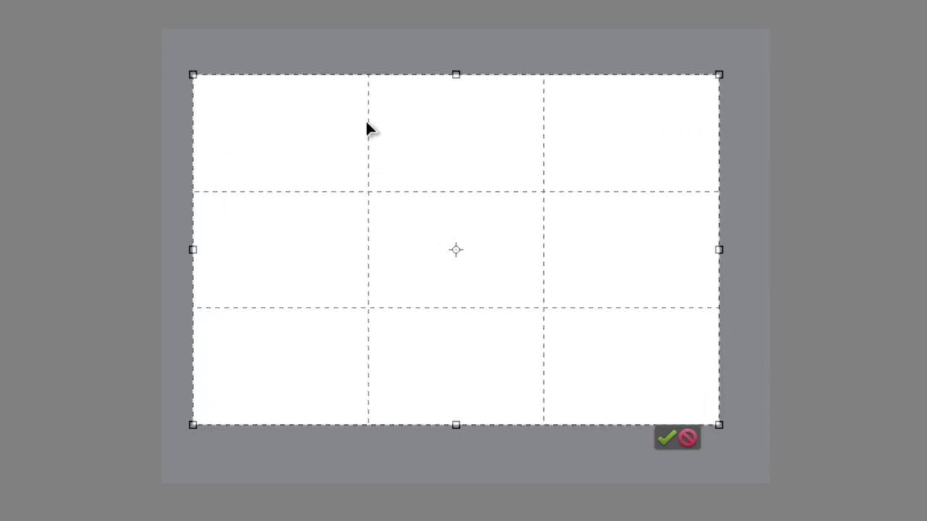
pyautogui.moveTo(374, 391)
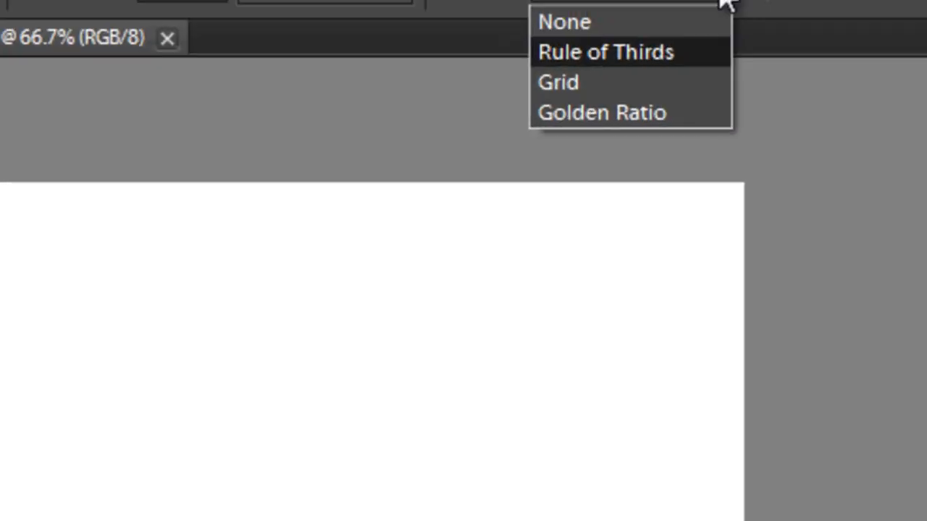
# Switch the crop overlay to Grid and tilt the crop box for alignment.
pyautogui.click(557, 81)
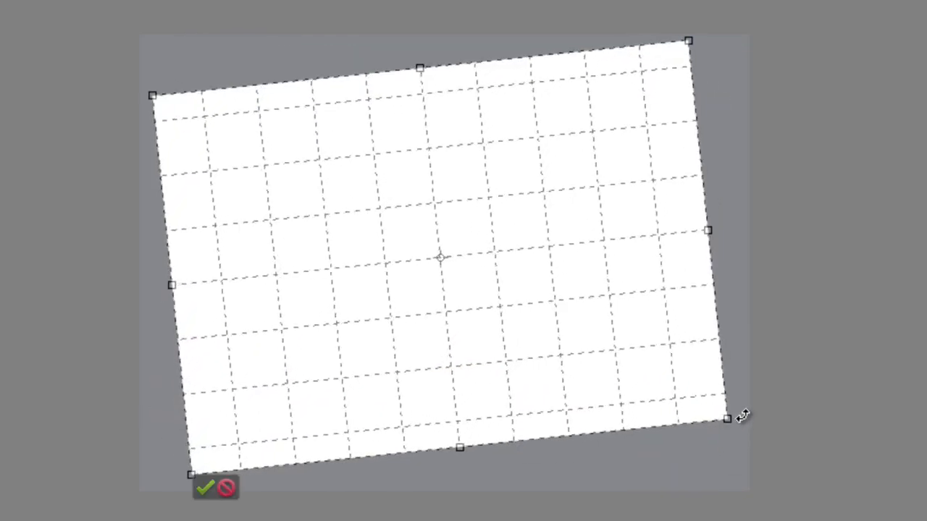
pyautogui.click(496, 153)
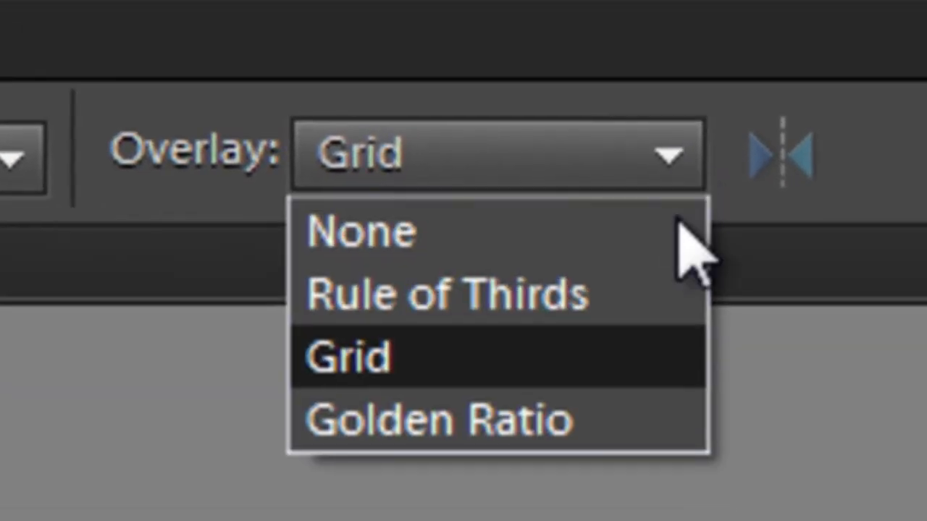
# Switch the overlay to Golden Ratio and draw a crop box on the blank document.
pyautogui.click(443, 419)
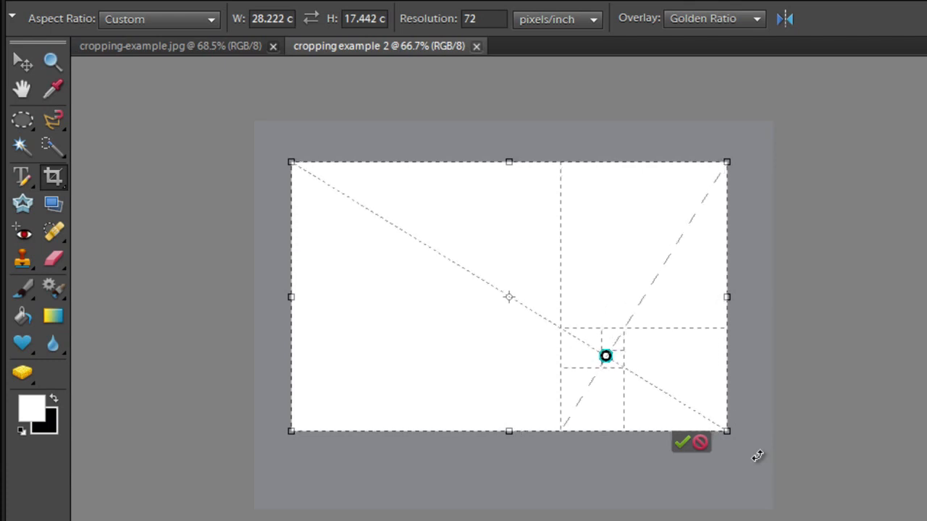
pyautogui.moveTo(407, 310); pyautogui.dragTo(607, 356)
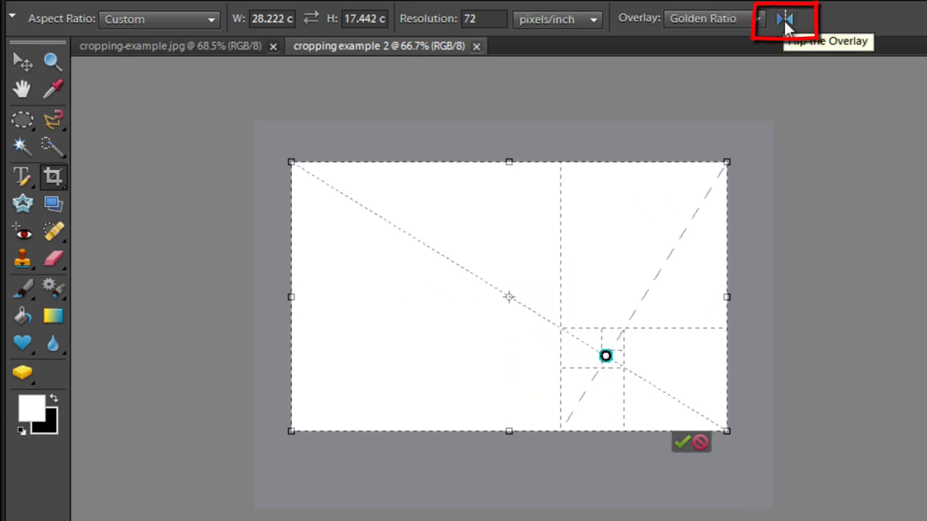
# Flip the golden-ratio guide side to side and swap the crop to portrait orientation.
pyautogui.click(785, 17)
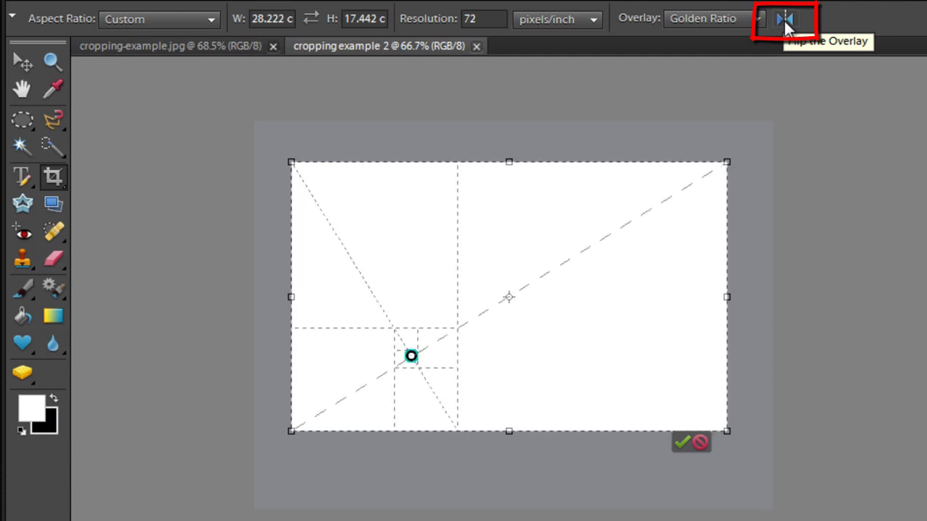
pyautogui.click(785, 17)
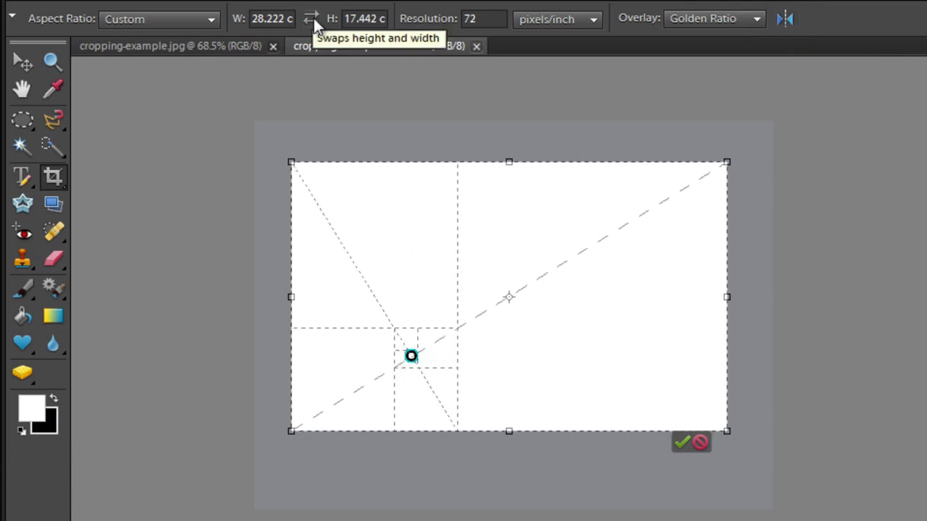
pyautogui.click(310, 18)
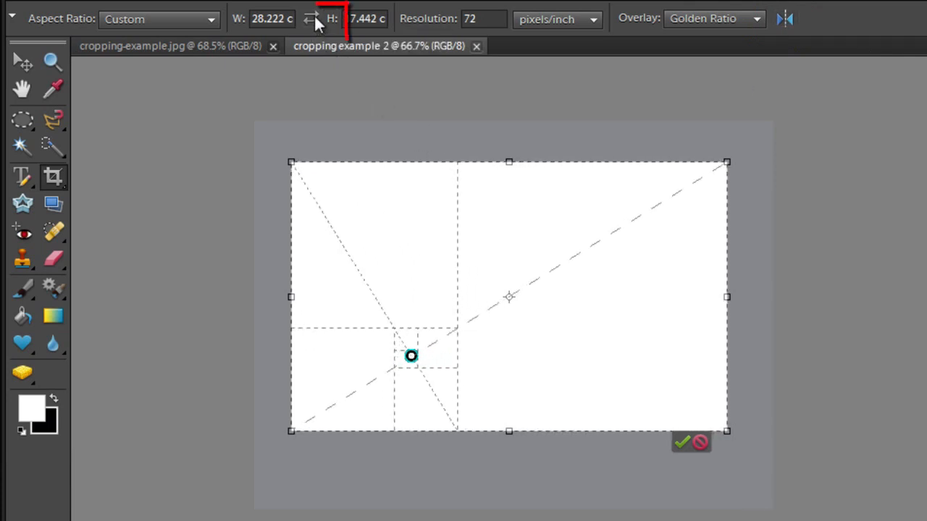
pyautogui.click(312, 18)
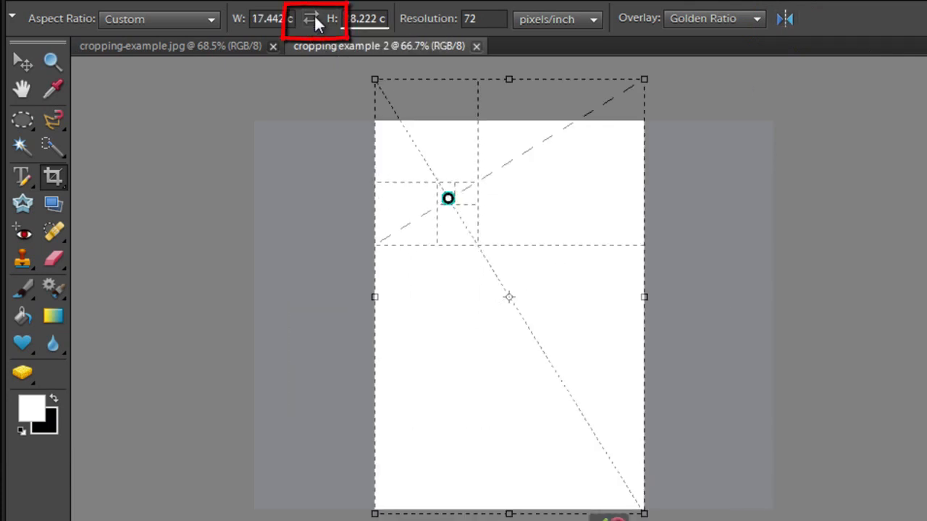
pyautogui.click(312, 17)
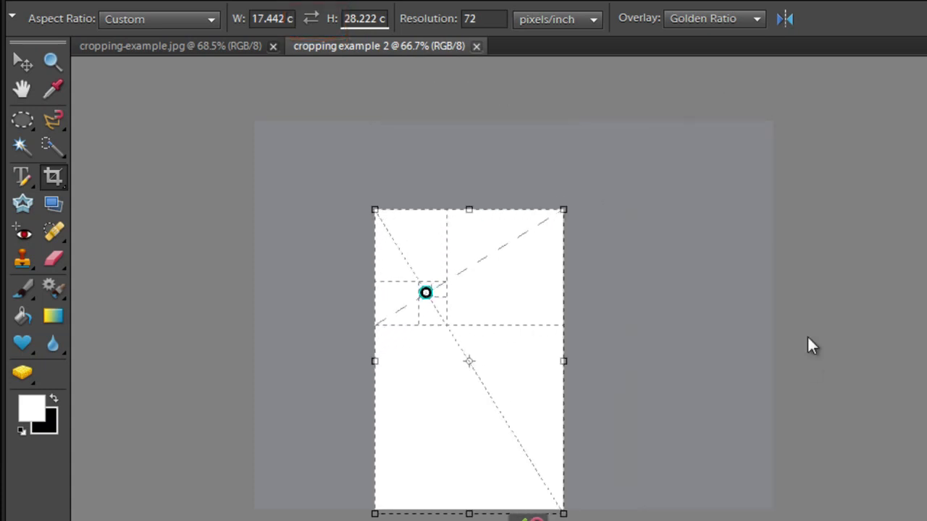
pyautogui.click(785, 17)
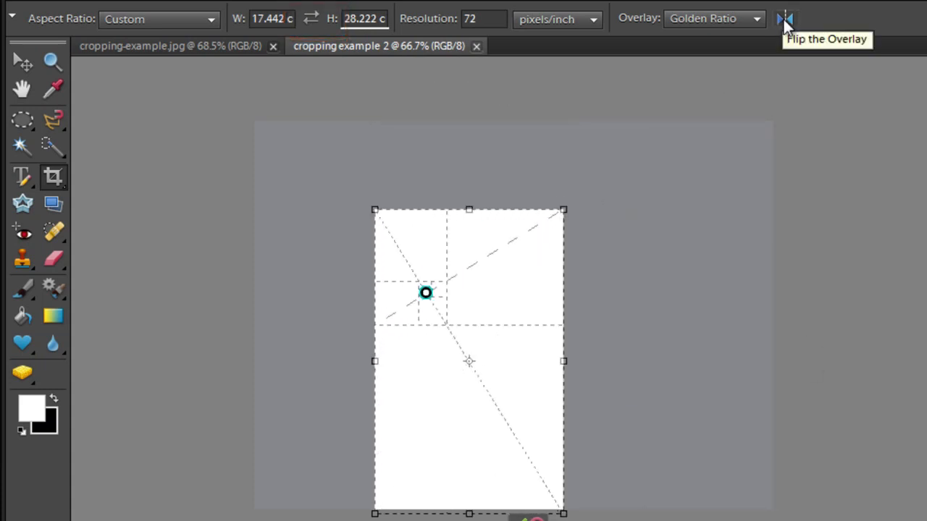
pyautogui.click(785, 18)
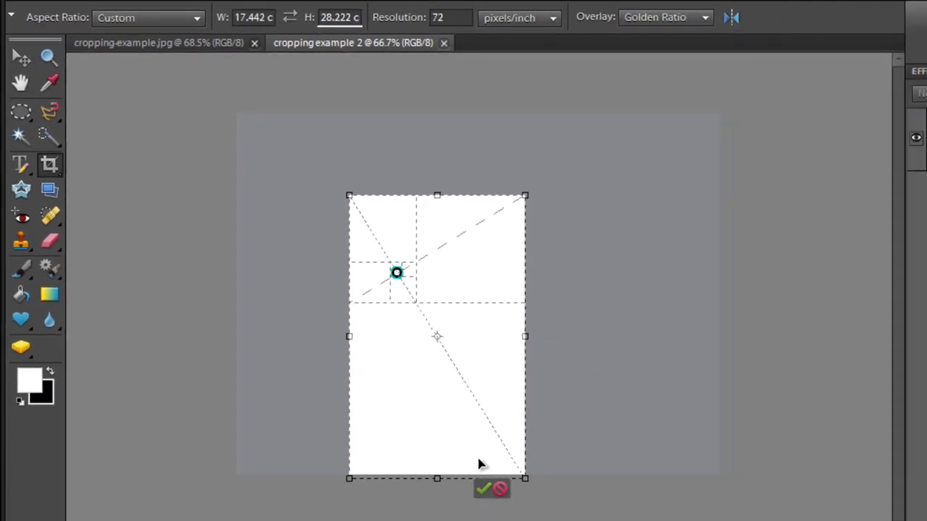
# Cancel the crop, leaving the blank document uncropped.
pyautogui.click(484, 488)
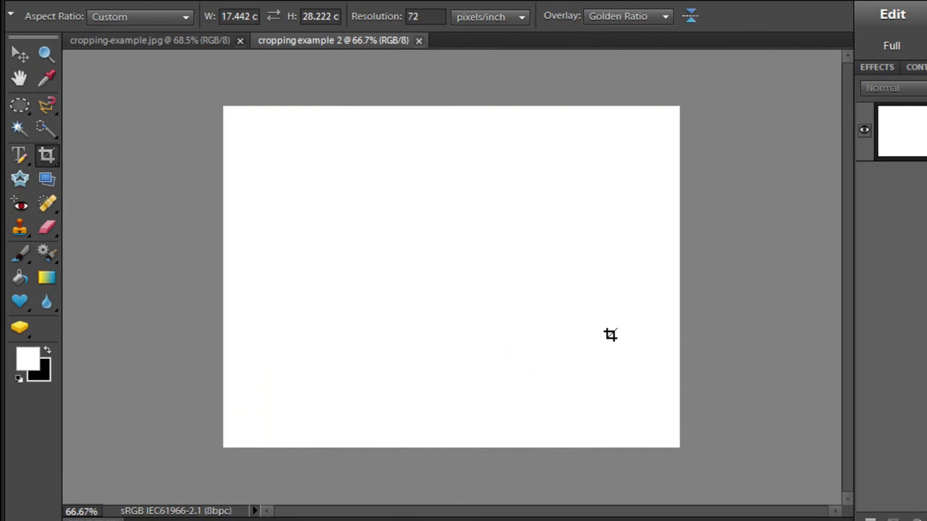
pyautogui.moveTo(152, 40)
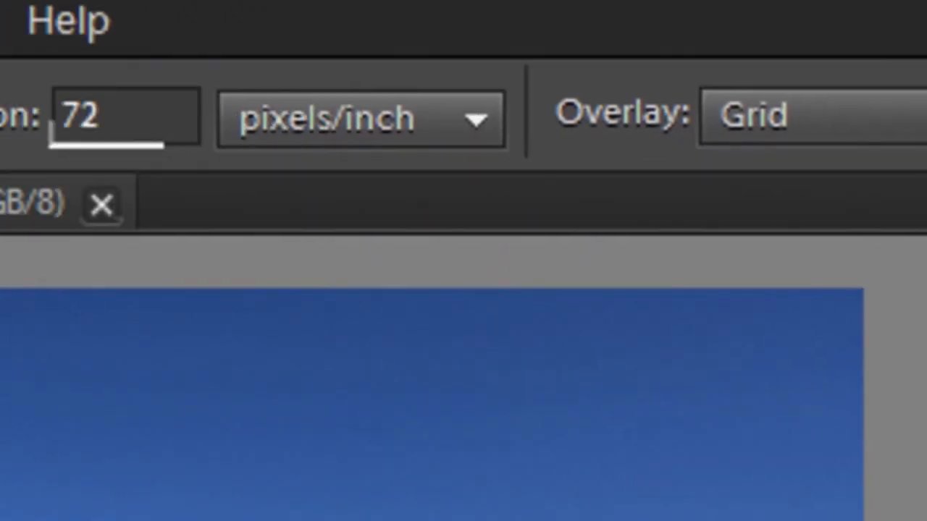
# Rotate a grid-guided crop box to level the beach horizon and commit the crop.
pyautogui.click(466, 107)
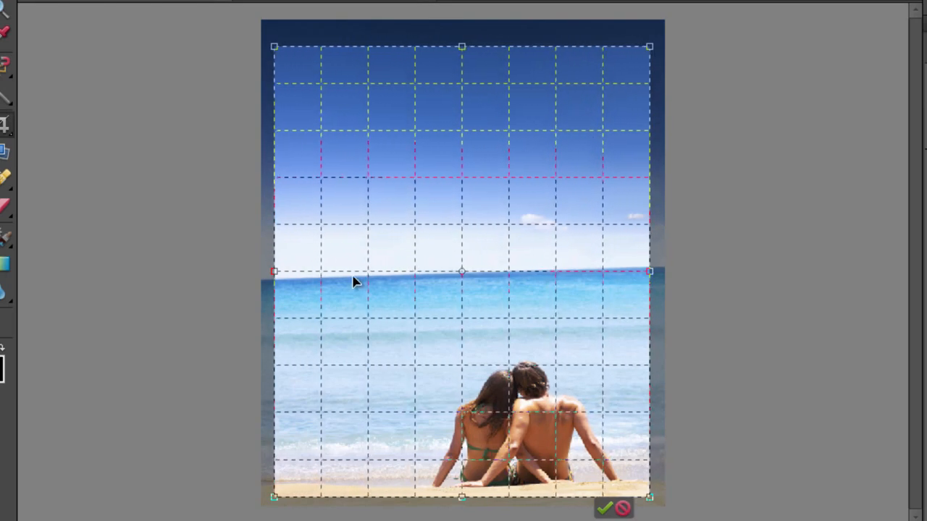
pyautogui.moveTo(580, 281)
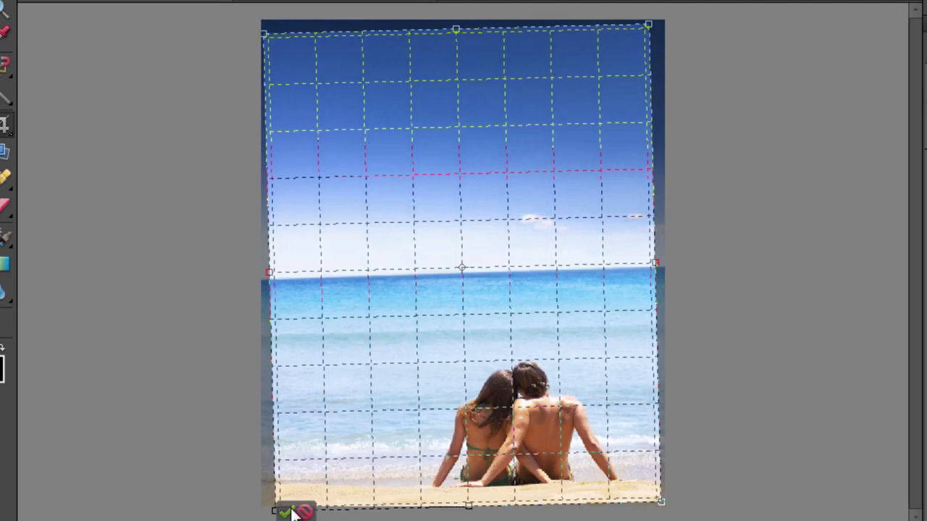
pyautogui.click(284, 511)
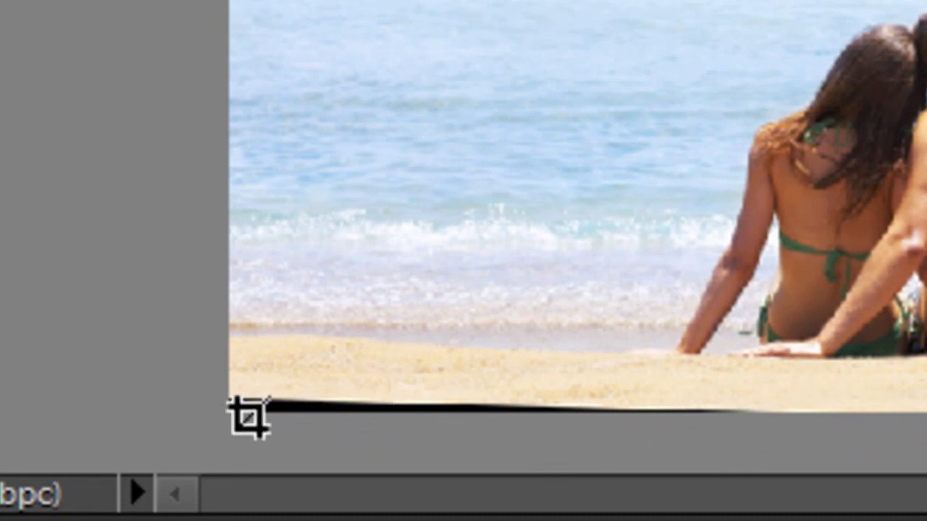
pyautogui.moveTo(519, 420)
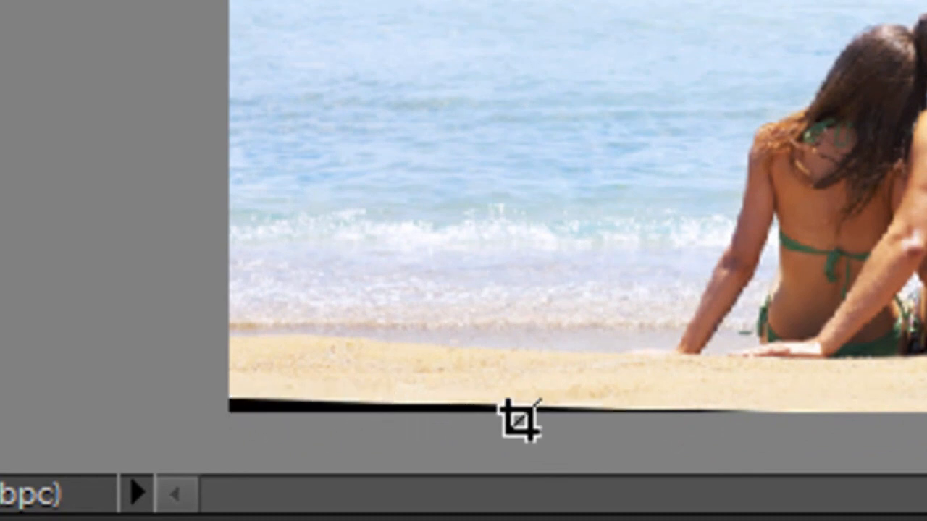
pyautogui.moveTo(359, 417)
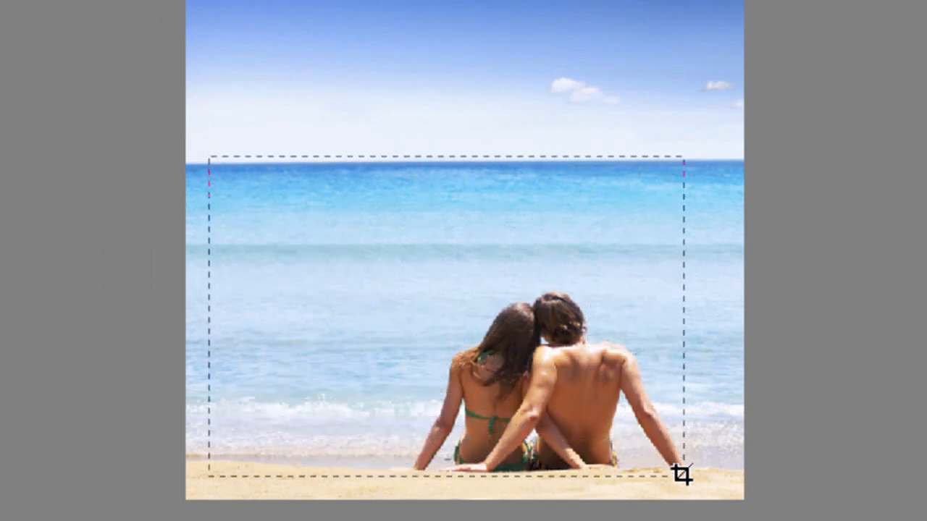
# Outline a rule-of-thirds crop area around the couple and the sea.
pyautogui.moveTo(681, 477); pyautogui.dragTo(710, 492)
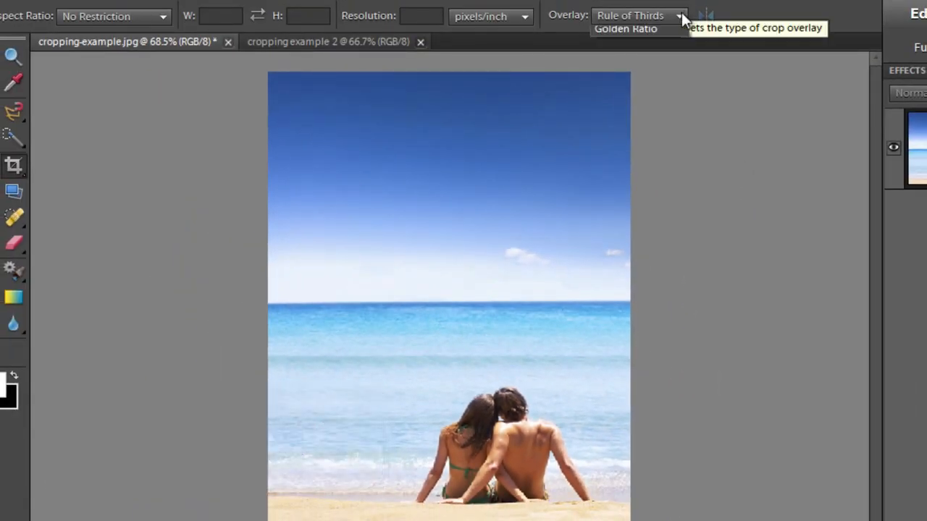
# Commit a narrow Golden Ratio crop placing the couple on the focal point.
pyautogui.click(626, 29)
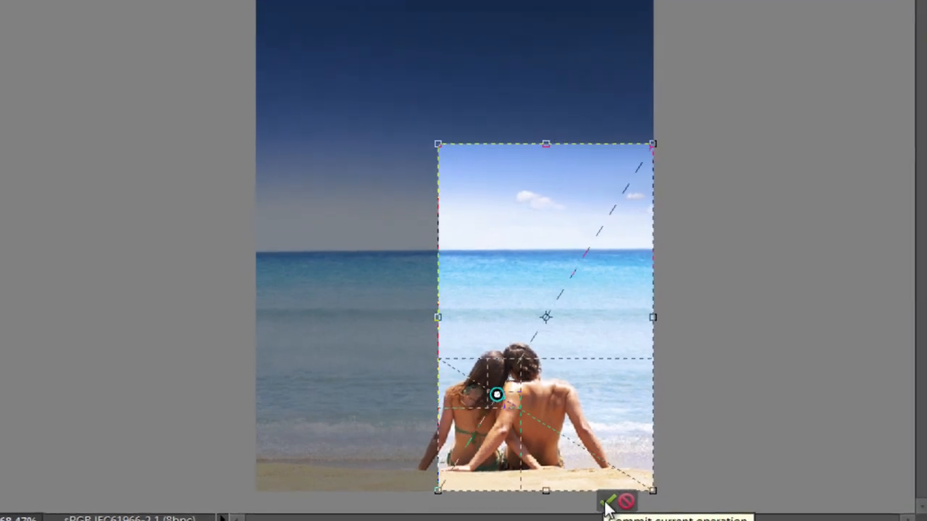
pyautogui.click(611, 501)
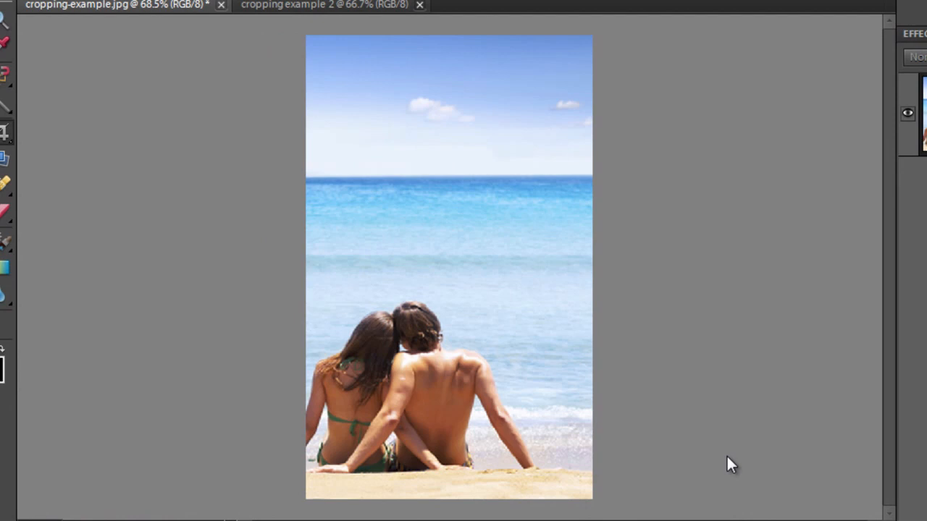
pyautogui.moveTo(377, 342)
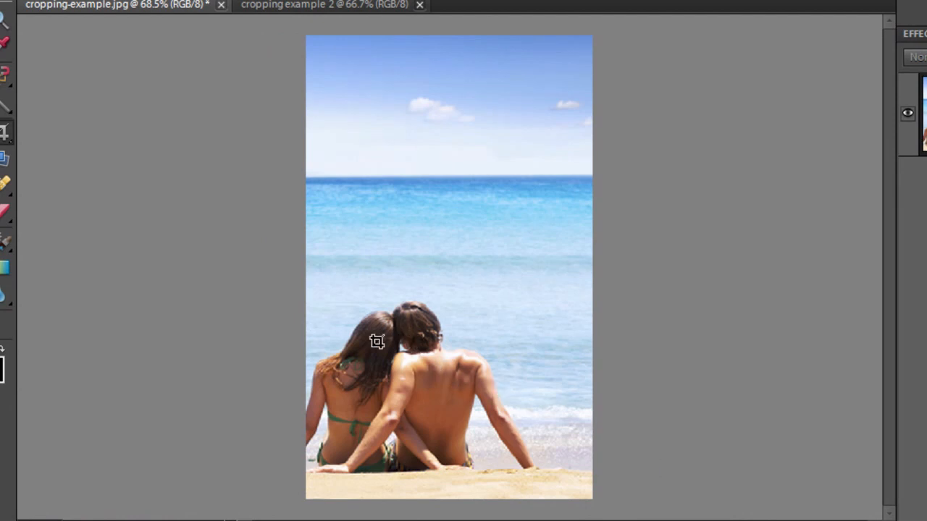
pyautogui.moveTo(417, 377)
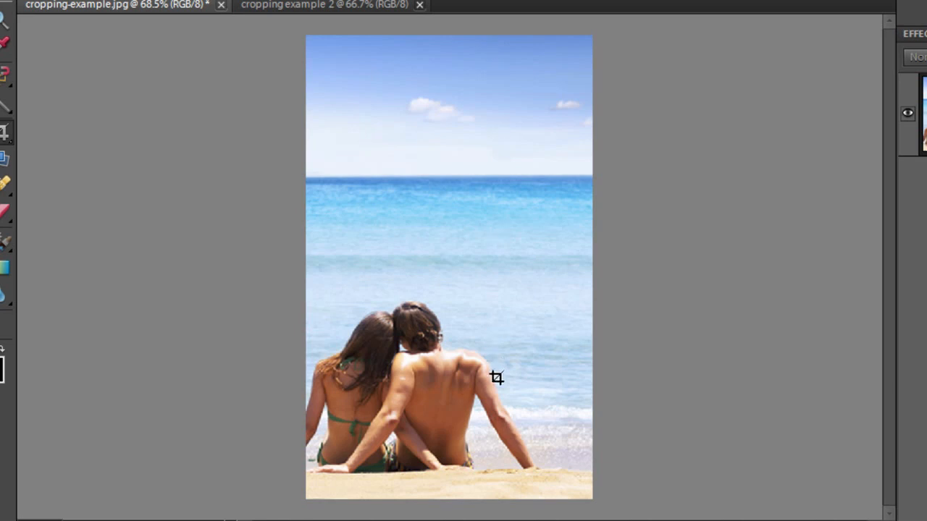
pyautogui.moveTo(564, 354)
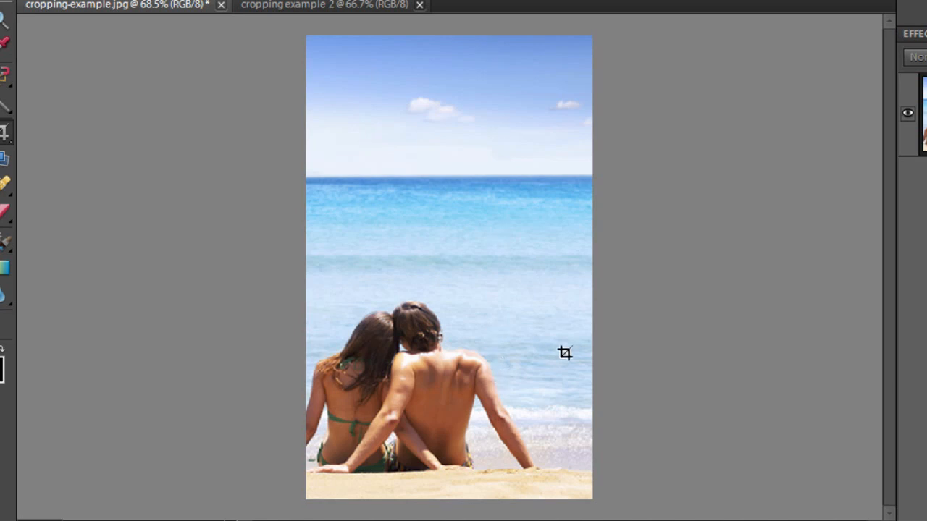
# Undo the tall crop and swap the crop width and height to landscape.
pyautogui.press('ctrl+z')
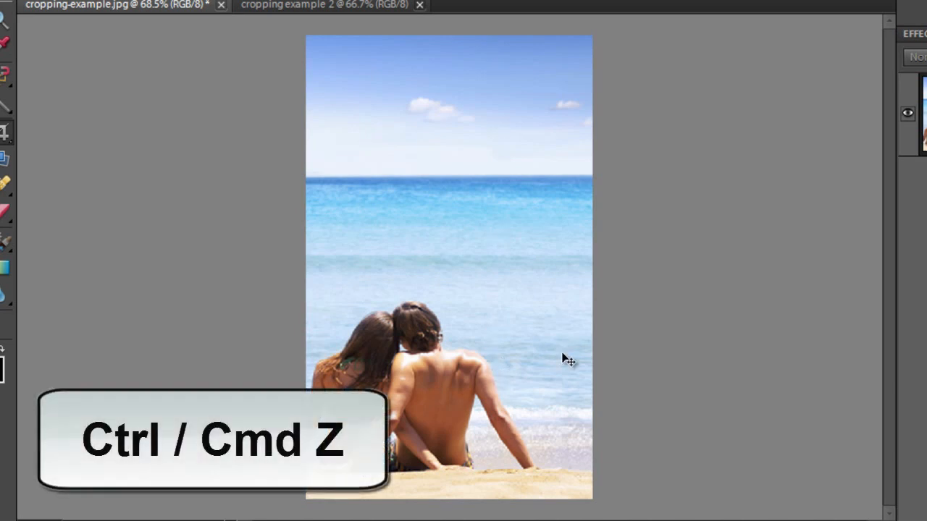
pyautogui.press('ctrl+z')
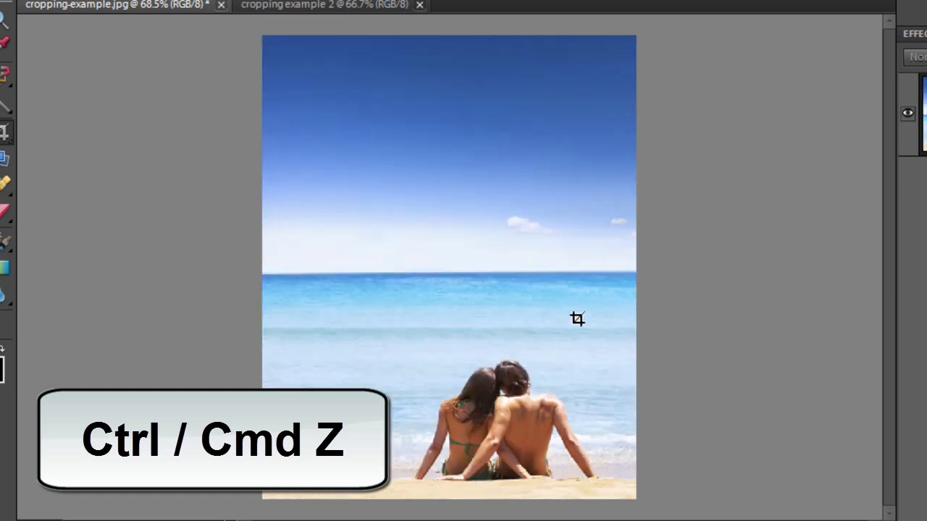
pyautogui.press('ctrl+z')
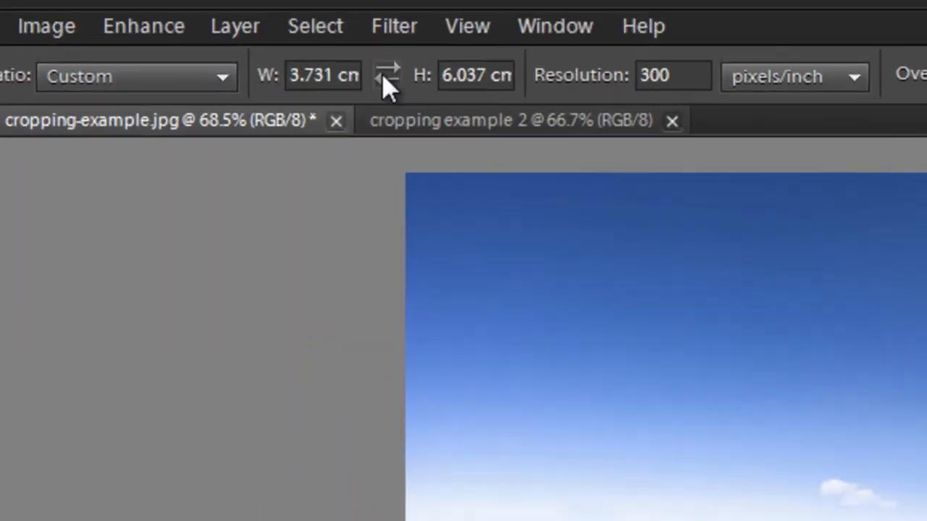
pyautogui.click(388, 74)
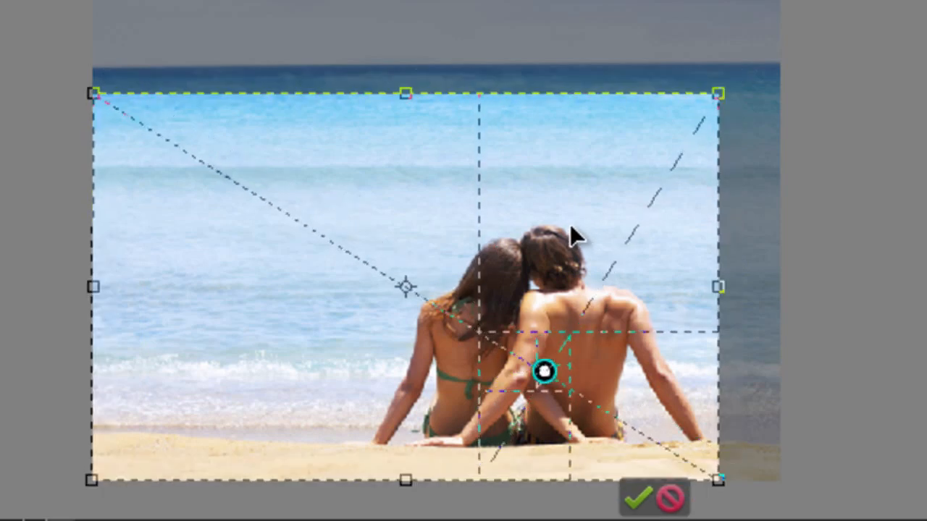
pyautogui.moveTo(551, 300)
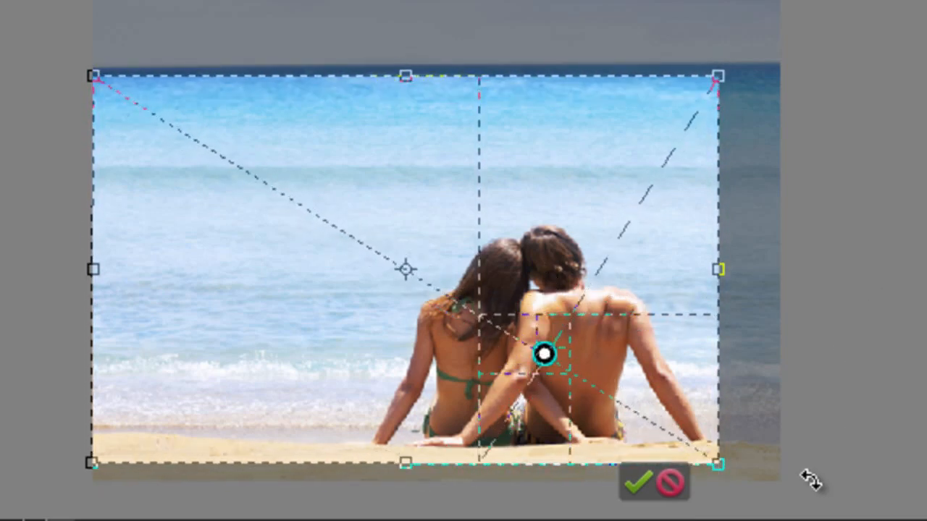
pyautogui.moveTo(640, 481)
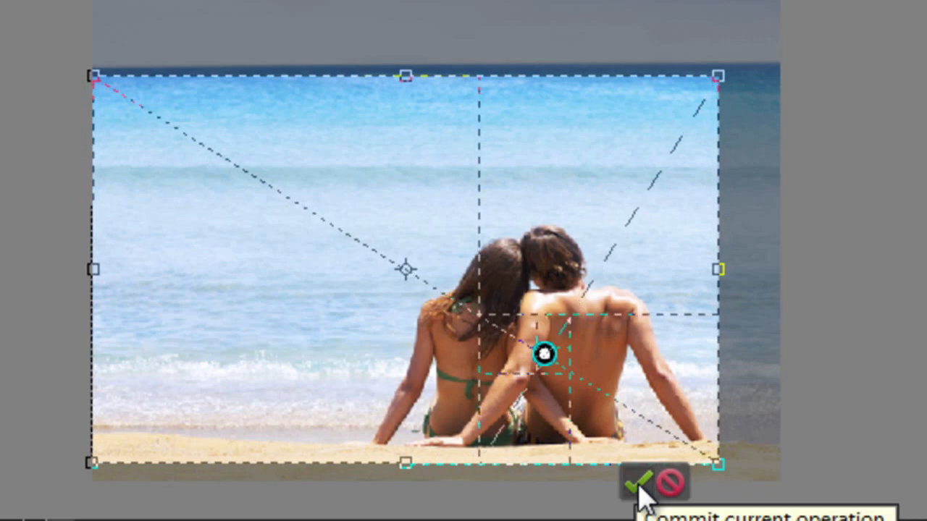